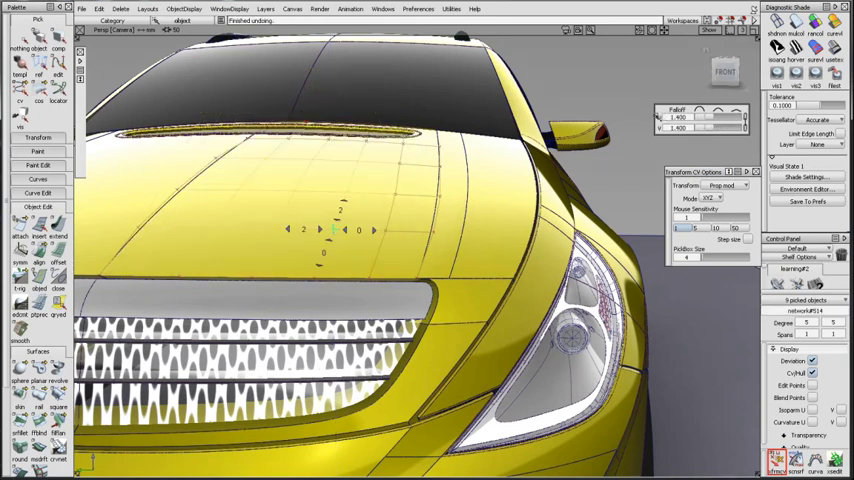
Set Align to G3 Curvature continuity and change the interface menu style in Preferences
click(725, 189)
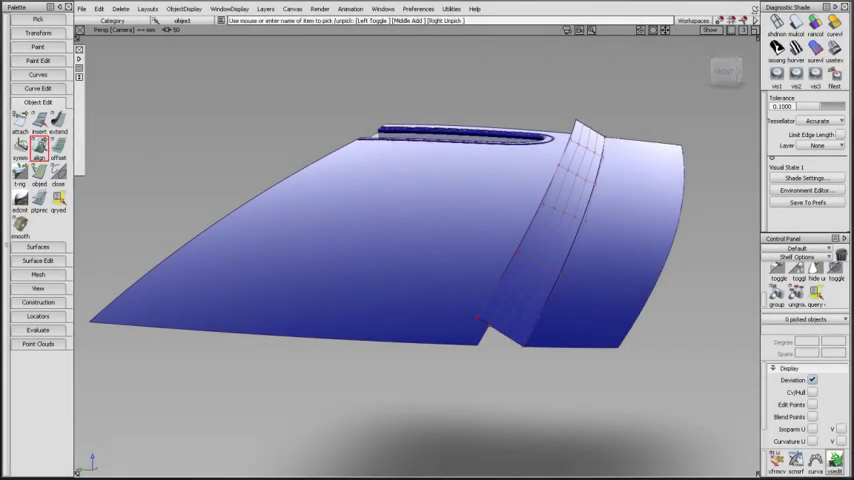
click(41, 157)
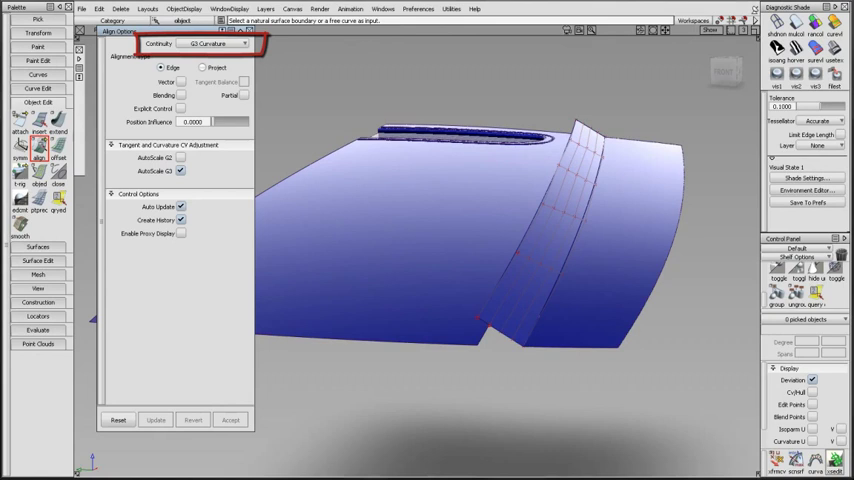
click(418, 8)
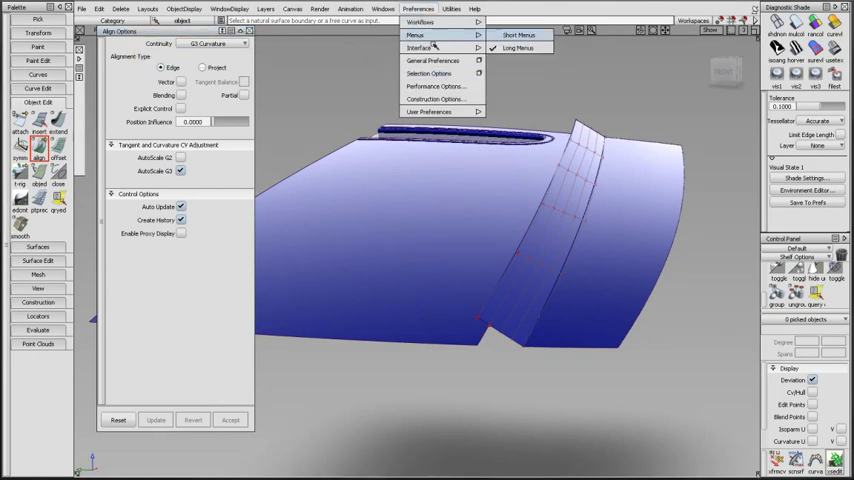
click(442, 74)
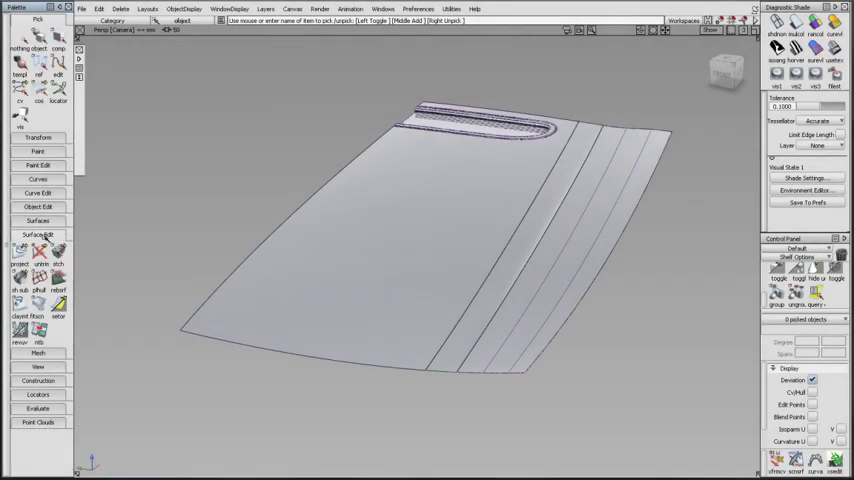
Open the NURBS to Bezier options from the Surface Edit palette and pick the hood surface
click(38, 234)
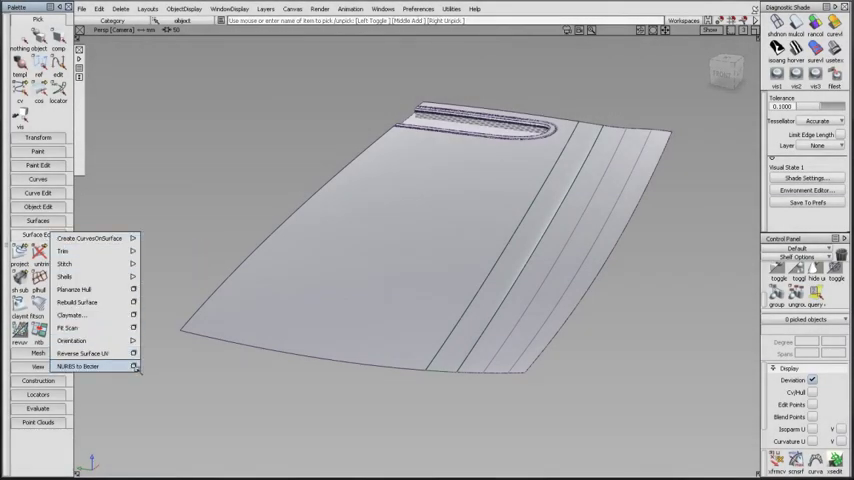
click(85, 363)
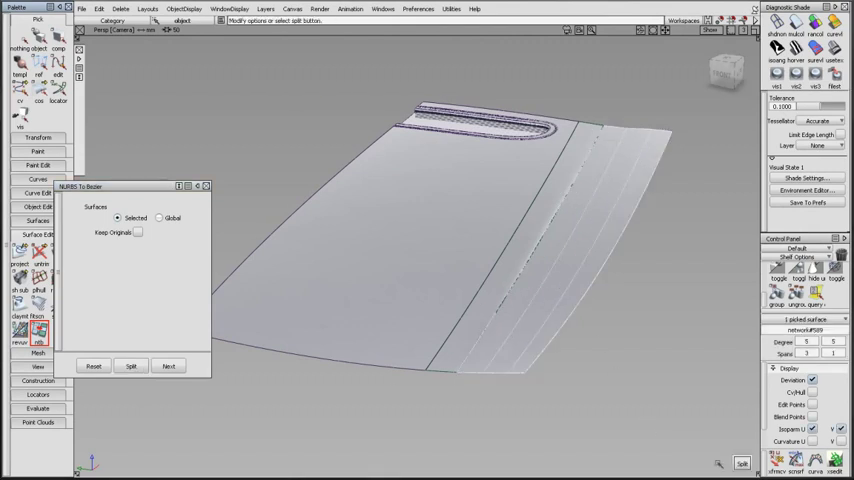
click(130, 365)
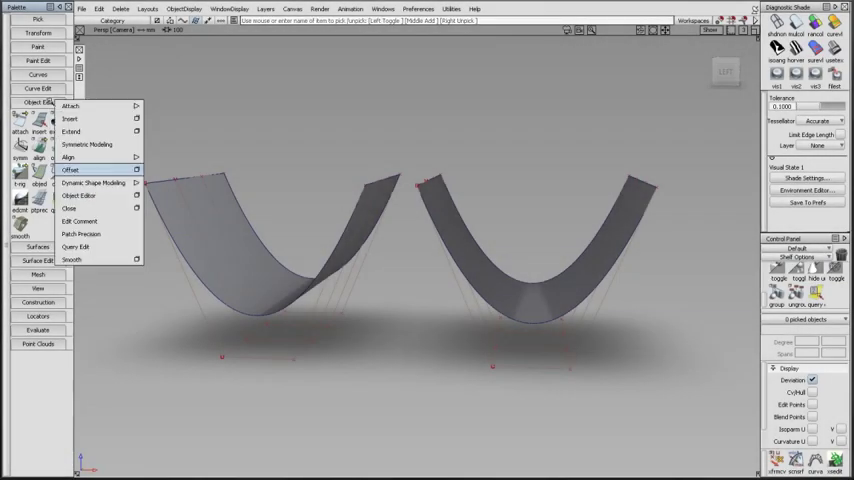
Open the Offset options and expand the Normal Mode list showing Off and NUV
click(73, 170)
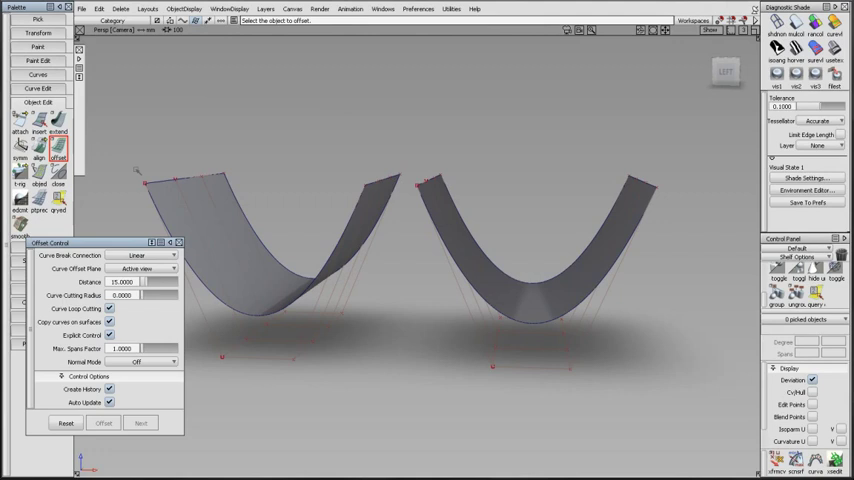
click(160, 360)
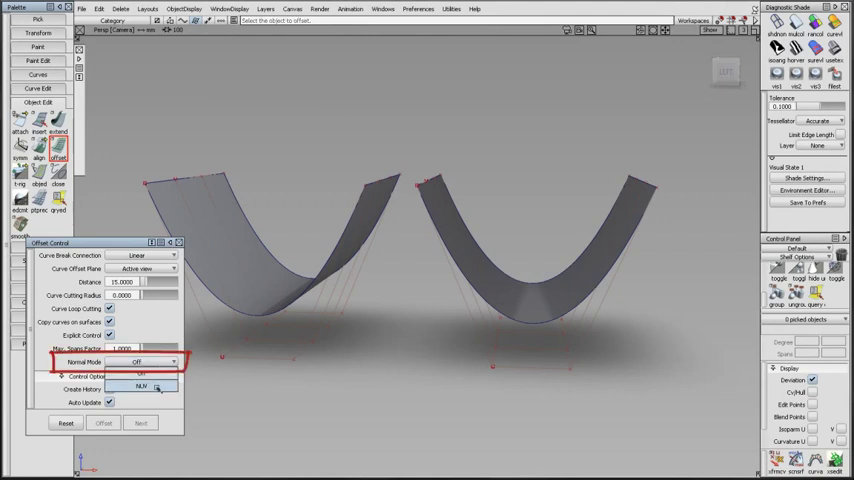